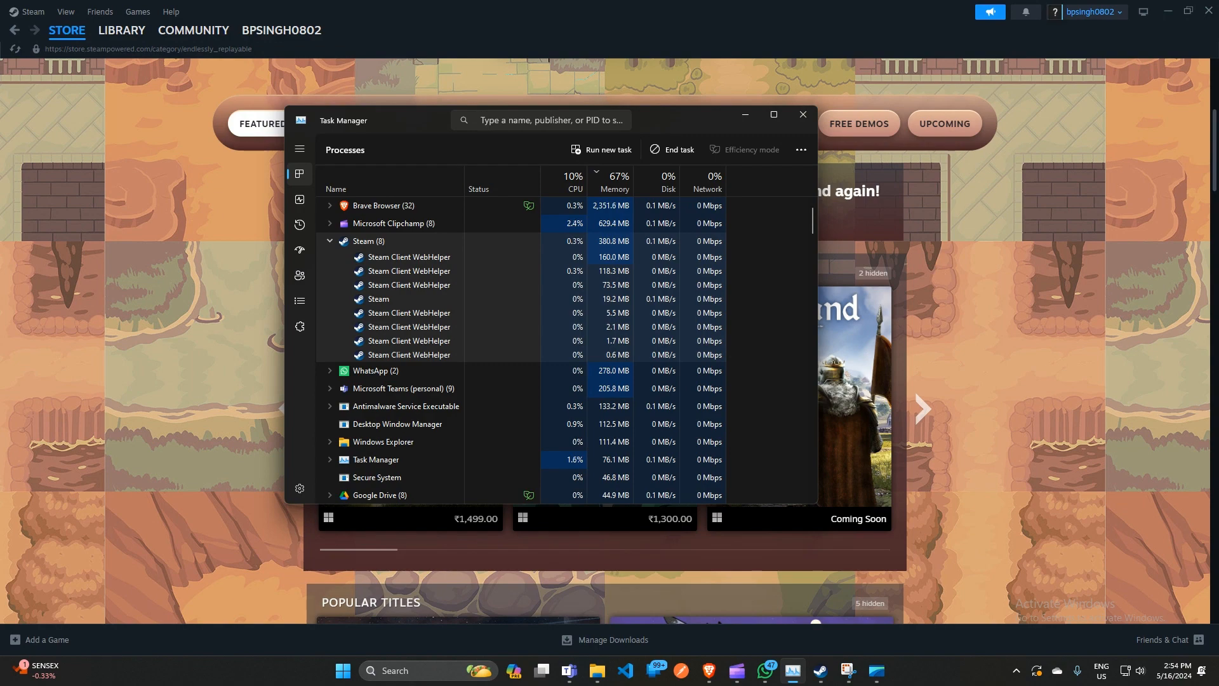
# Minimize Task Manager to bring the Steam store page back into view.
pyautogui.click(803, 114)
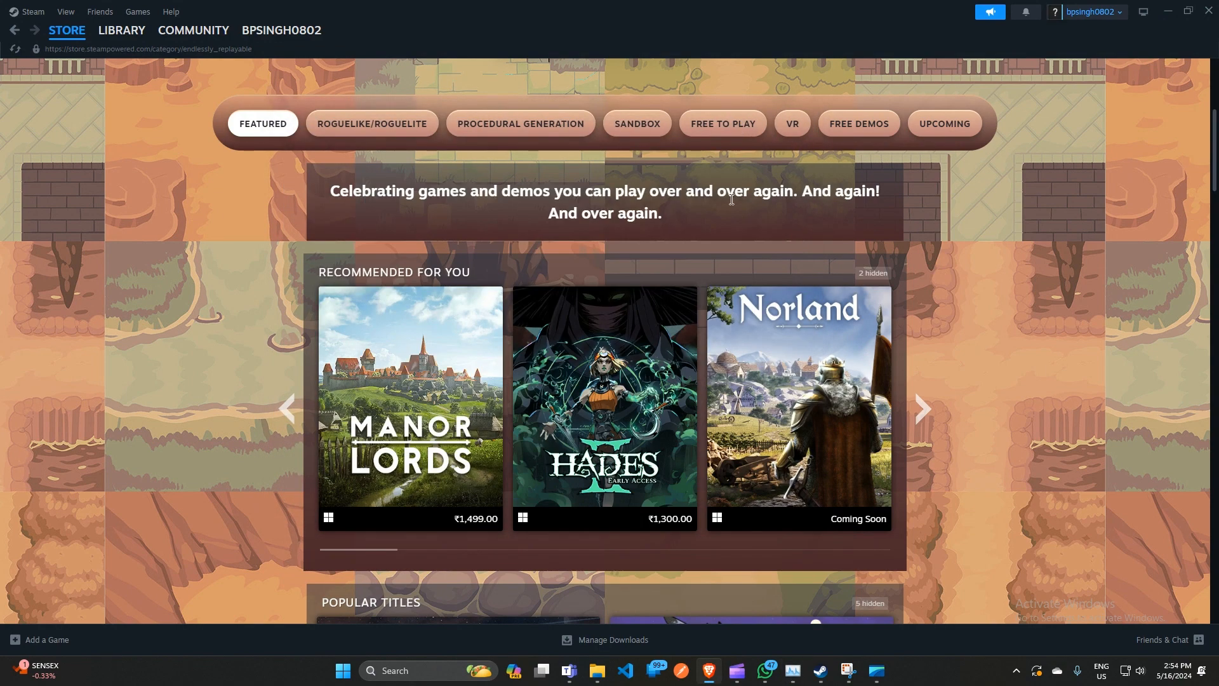
pyautogui.moveTo(815, 212)
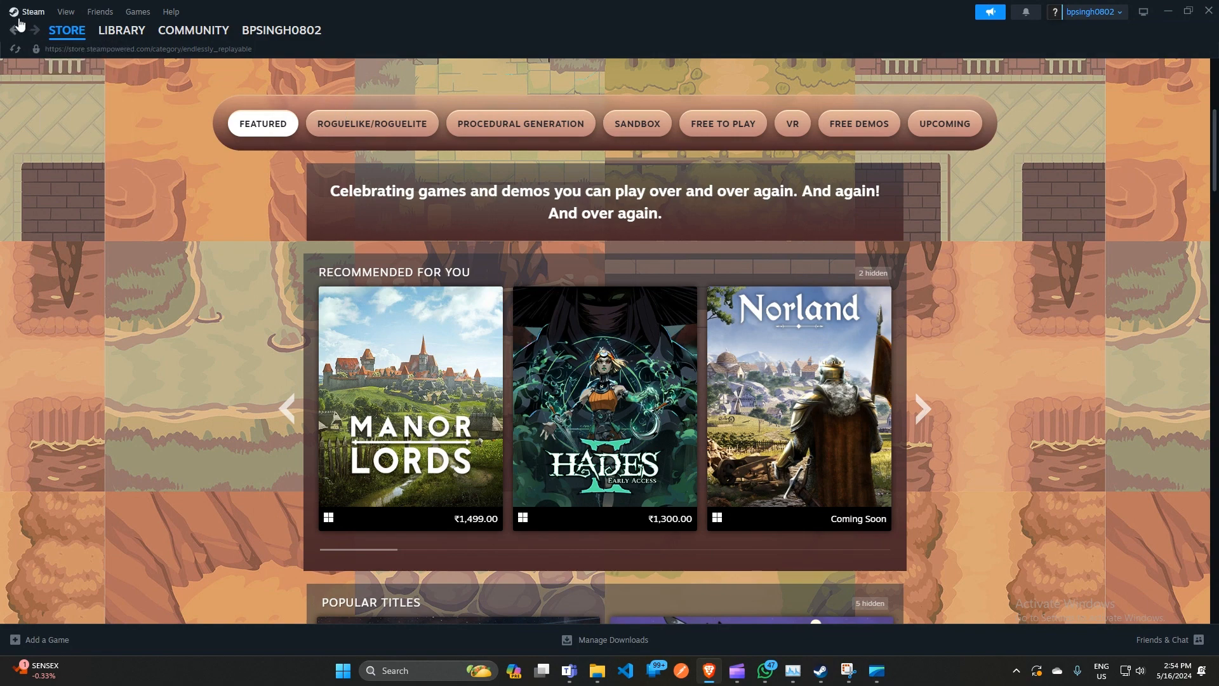
# In Steam's Interface settings, toggle 'Run Steam when my computer starts' off and back on.
pyautogui.click(31, 12)
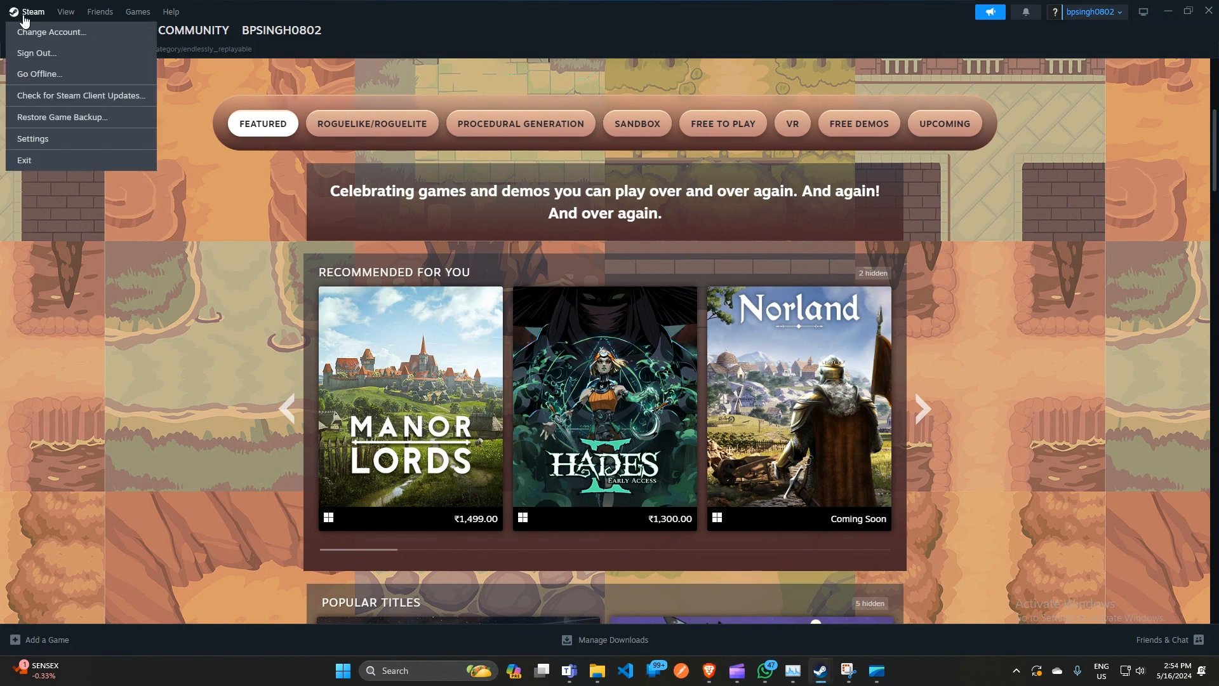
pyautogui.click(33, 141)
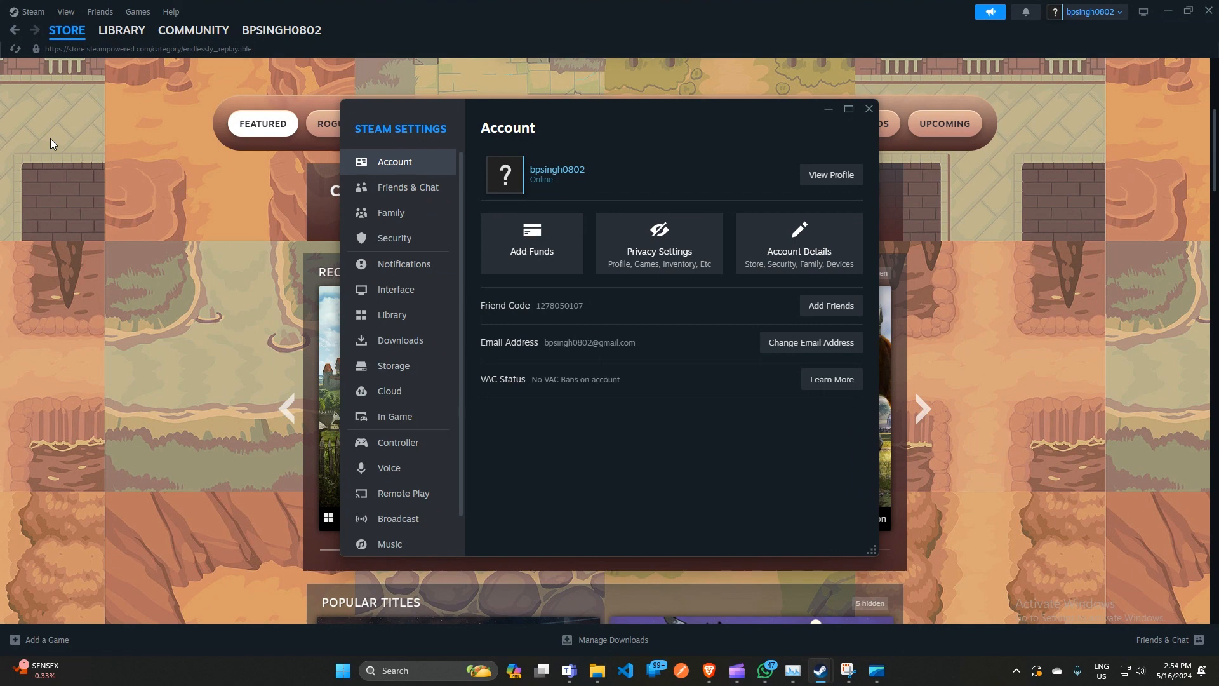
pyautogui.moveTo(400, 340)
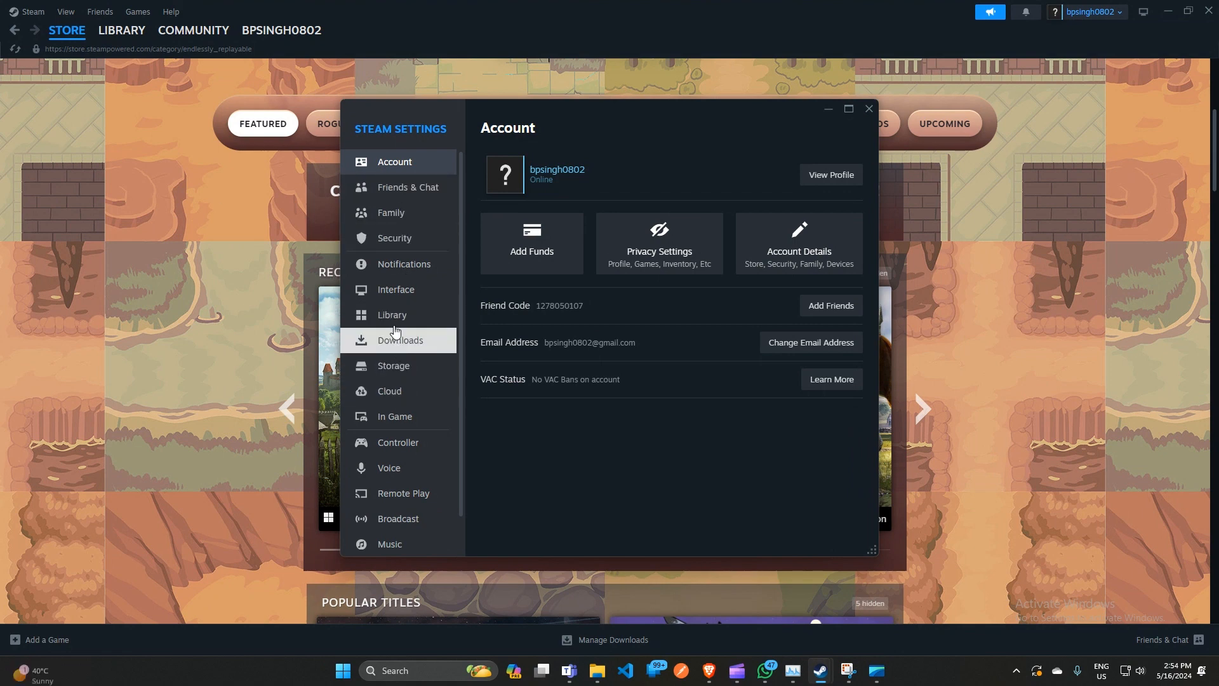
pyautogui.click(393, 290)
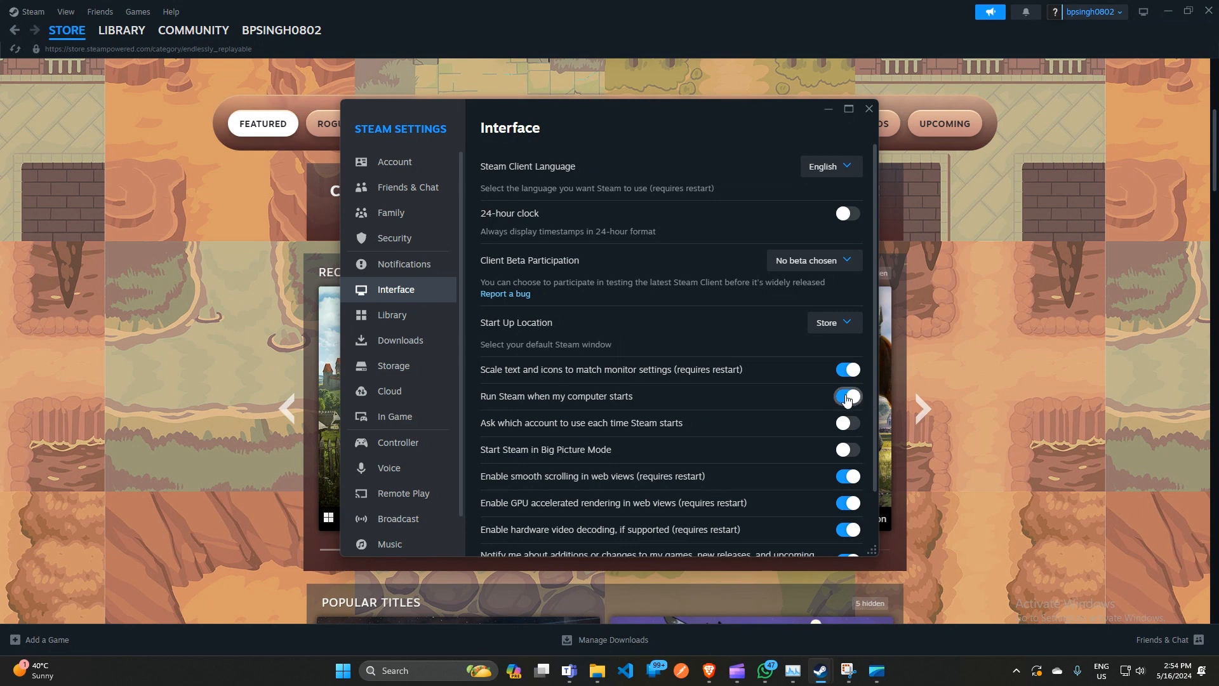
pyautogui.click(846, 396)
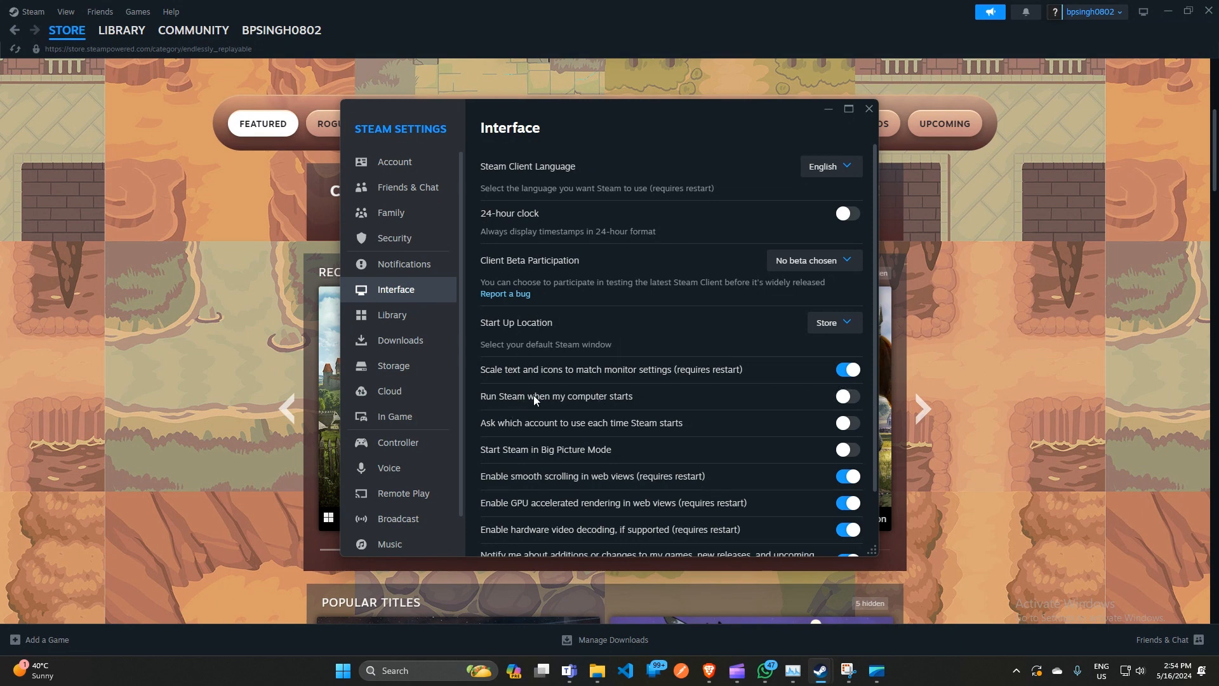
pyautogui.moveTo(639, 406)
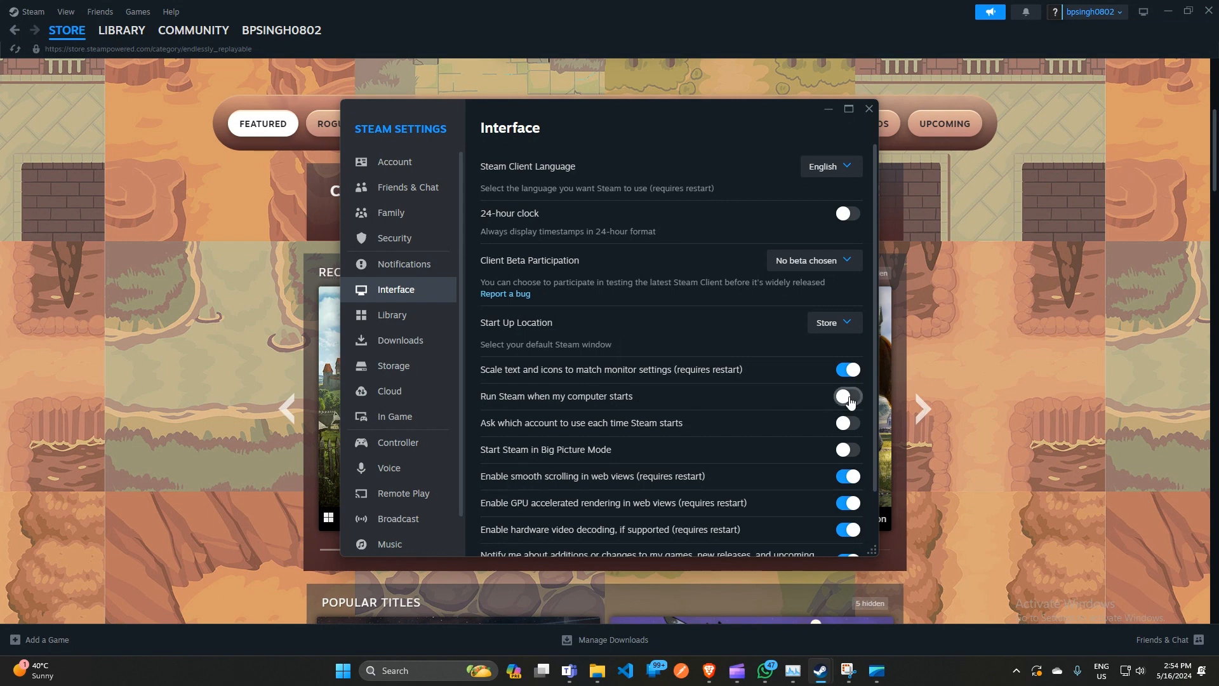
pyautogui.click(846, 396)
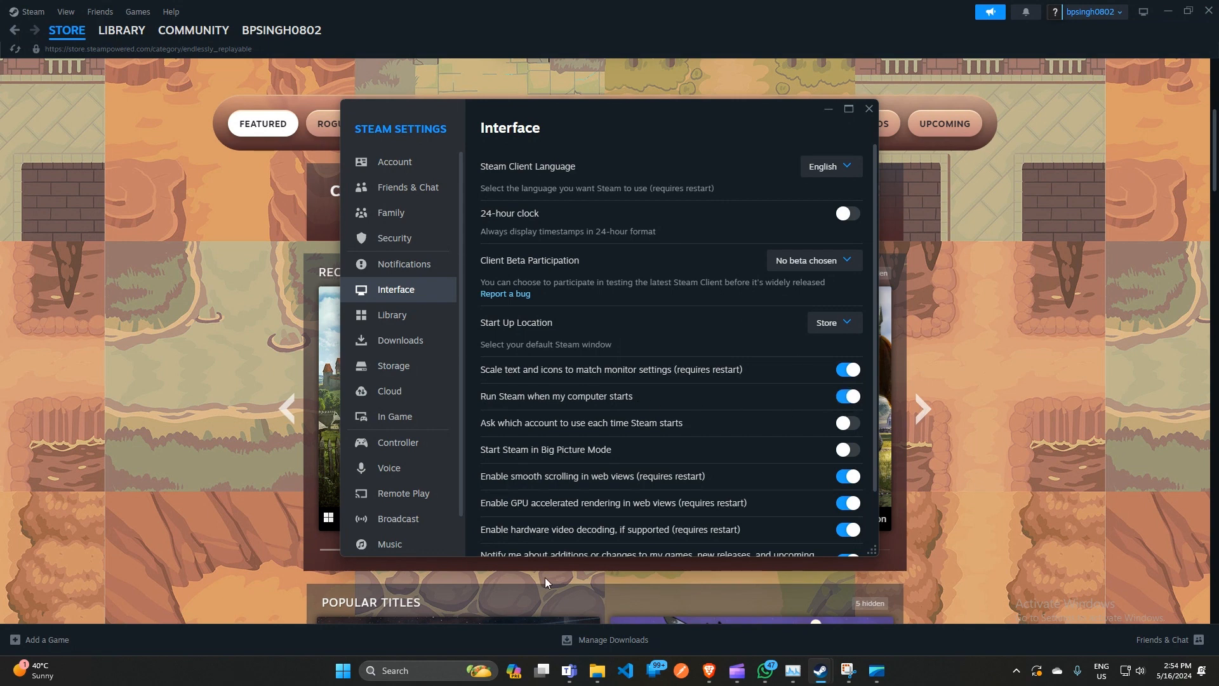
pyautogui.moveTo(791, 671)
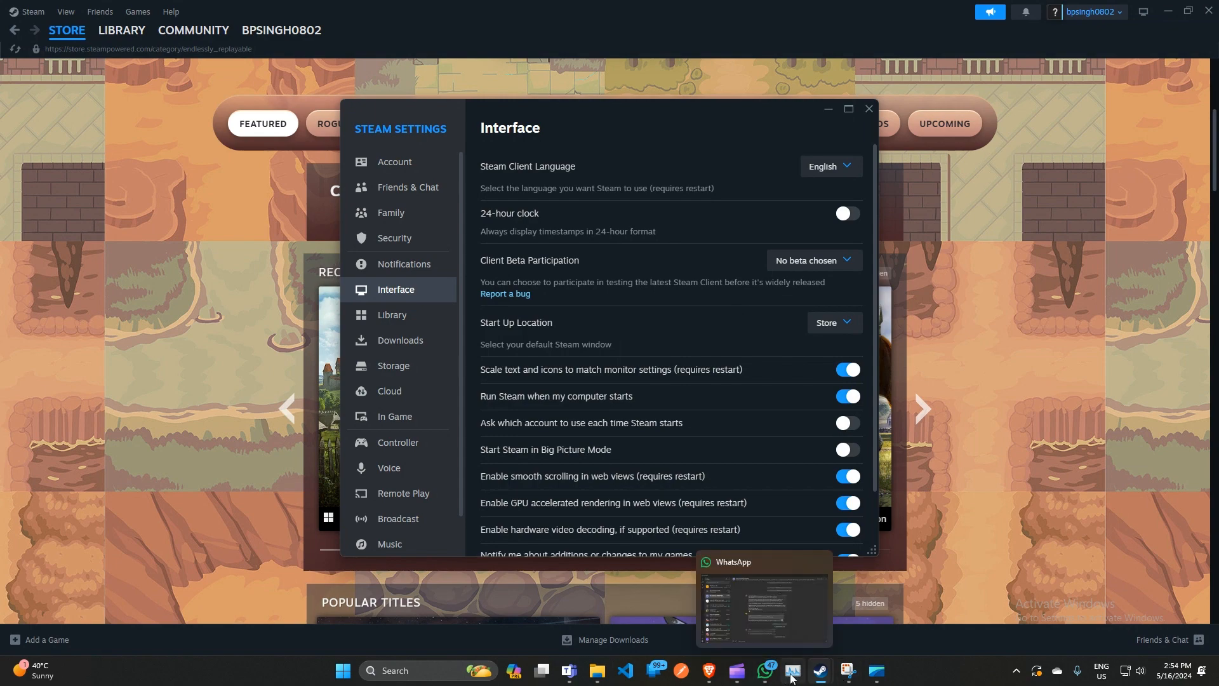
# Restore Task Manager and switch to the Startup apps list where Steam appears.
pyautogui.click(793, 674)
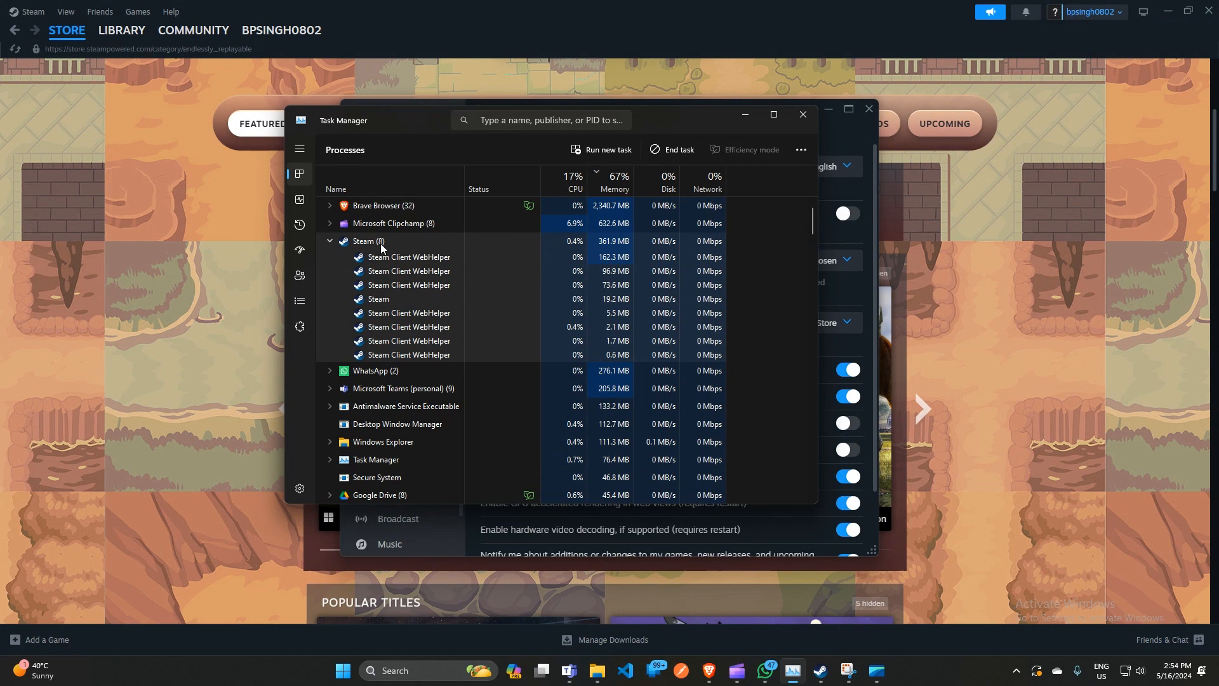
pyautogui.rightClick(365, 241)
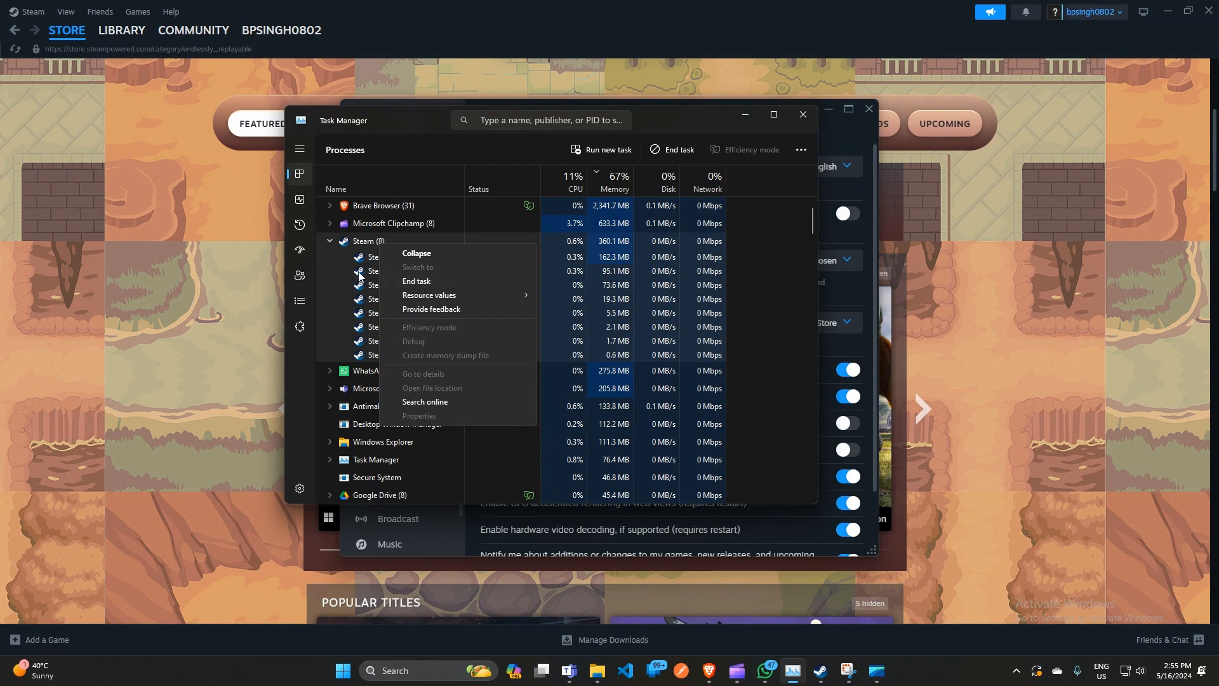
pyautogui.click(300, 250)
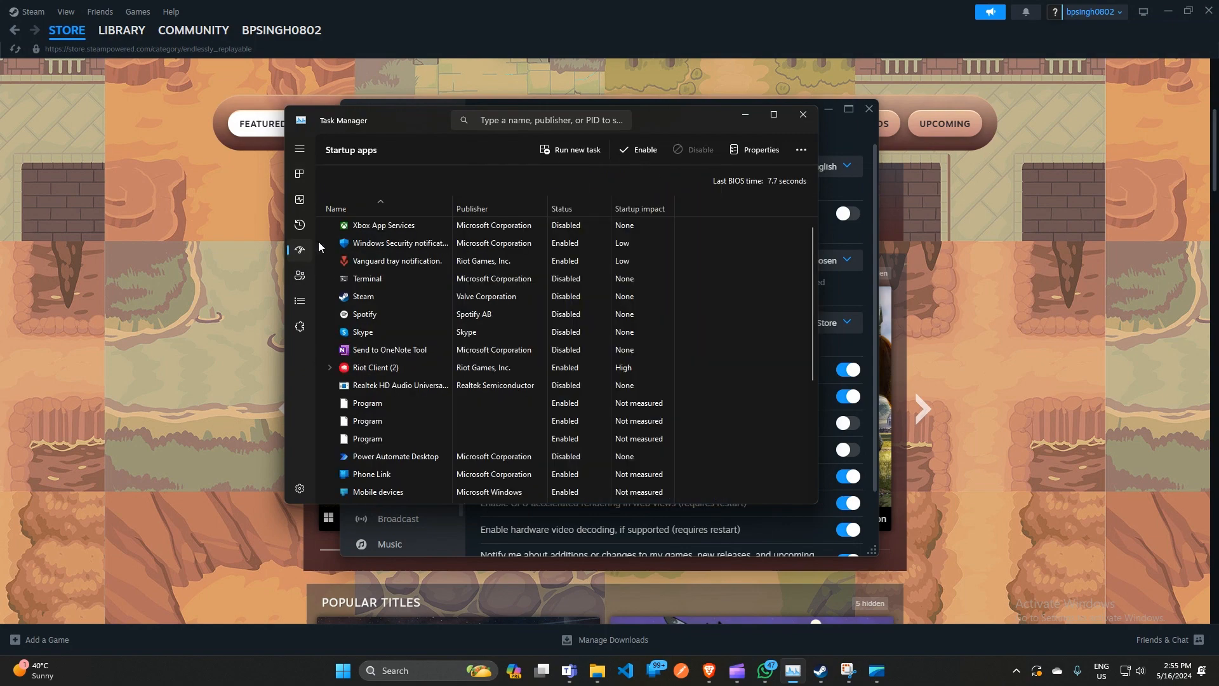
# Filter the Startup apps list by searching 'st' so Steam shows as Disabled.
pyautogui.scroll(-3)
pyautogui.write('s')
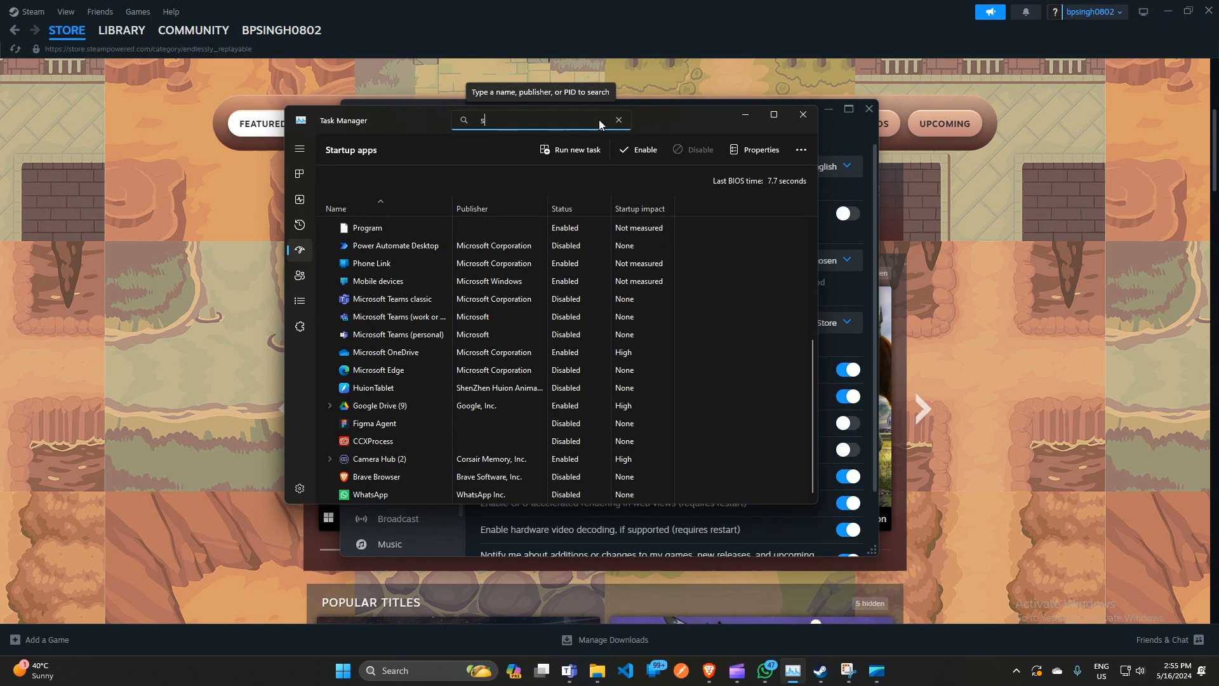
pyautogui.write('t')
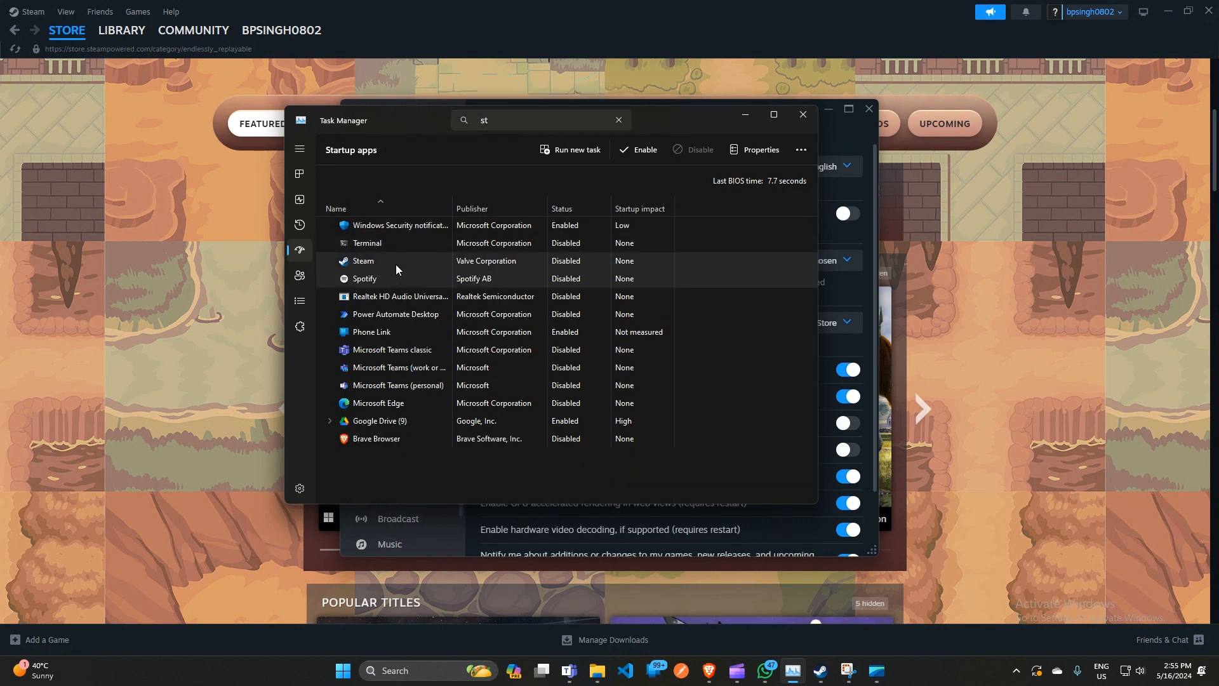
pyautogui.moveTo(577, 265)
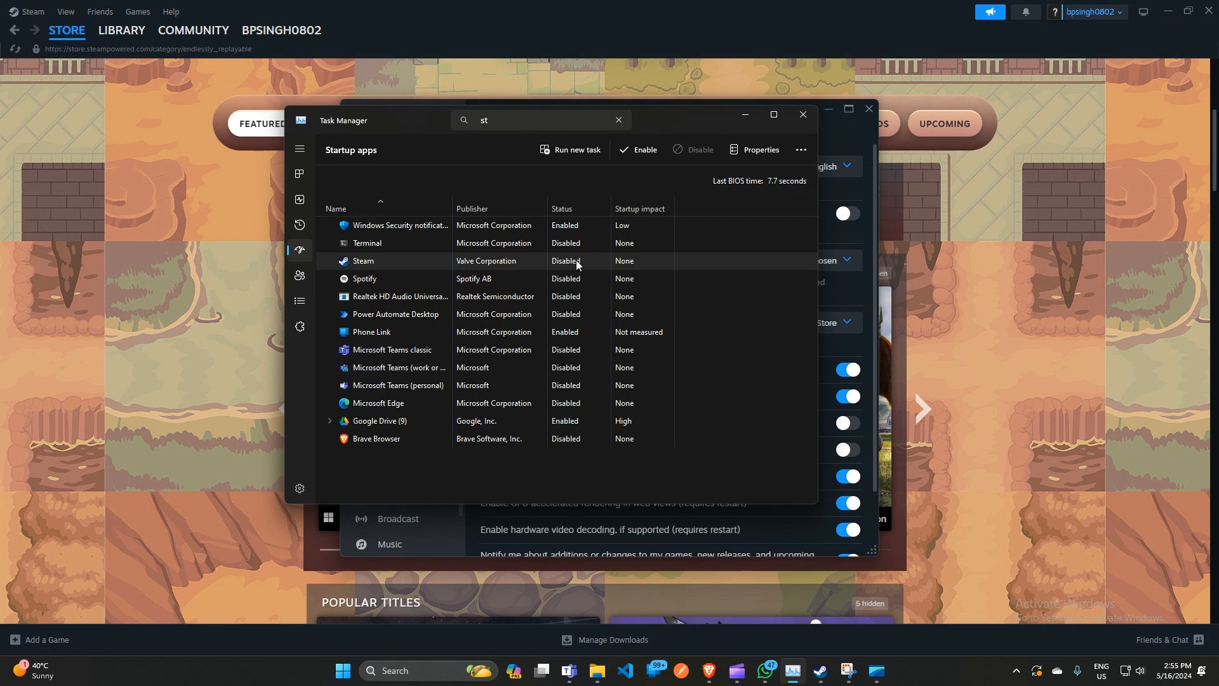
pyautogui.moveTo(583, 271)
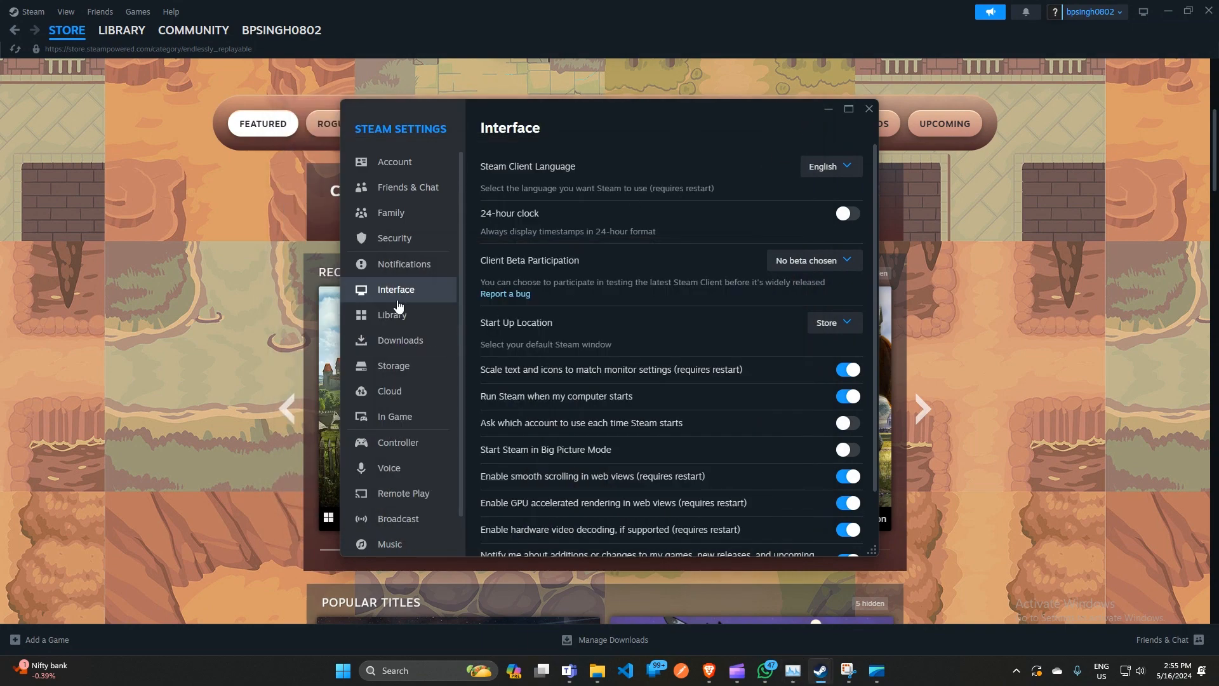
# Review the Library and In Game settings down to Delete Web Browser Data, then close Settings.
pyautogui.scroll(-3)
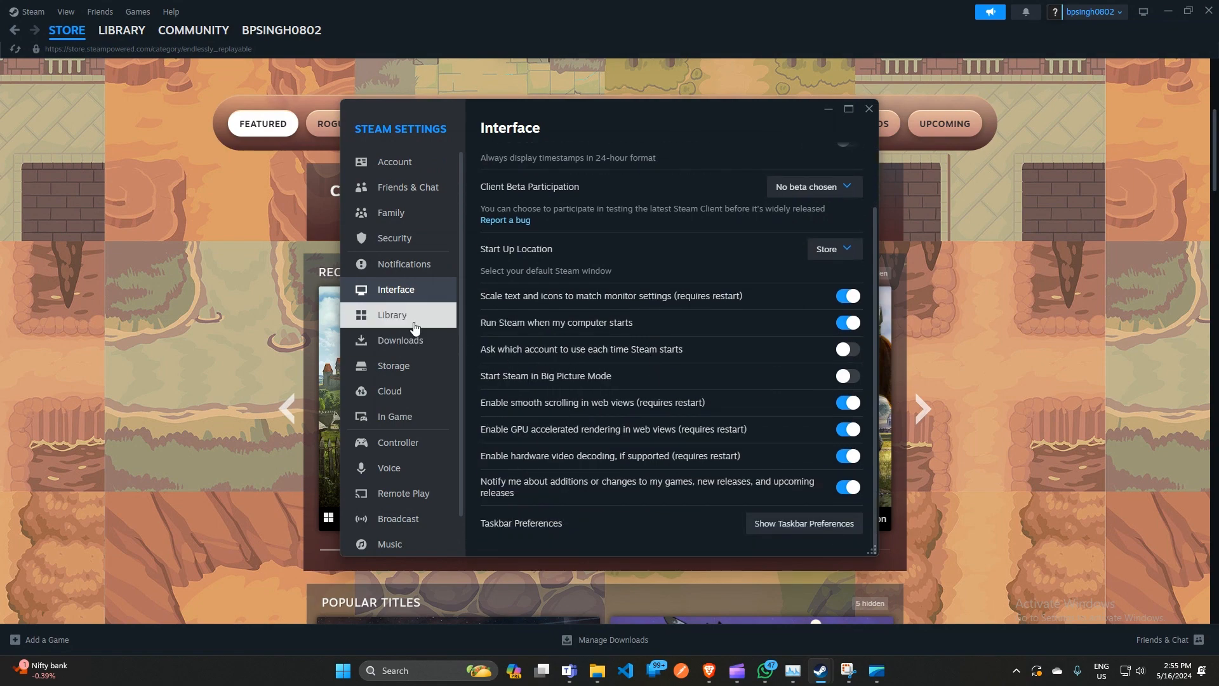
pyautogui.click(393, 316)
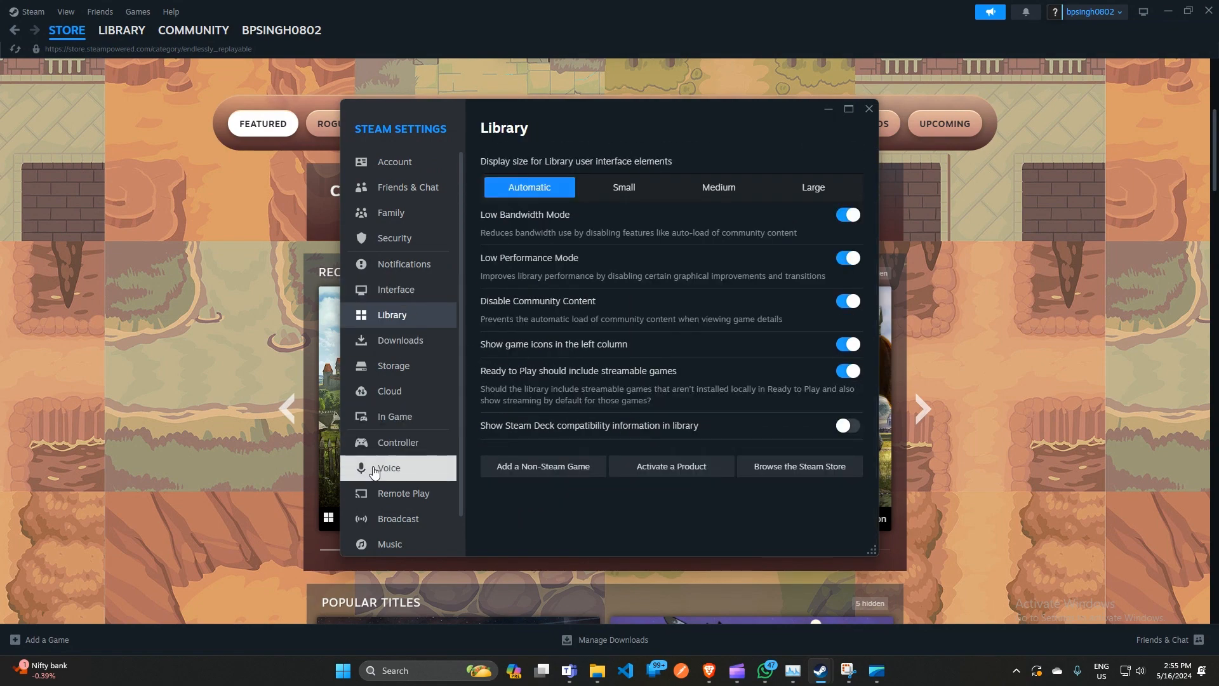
pyautogui.click(394, 417)
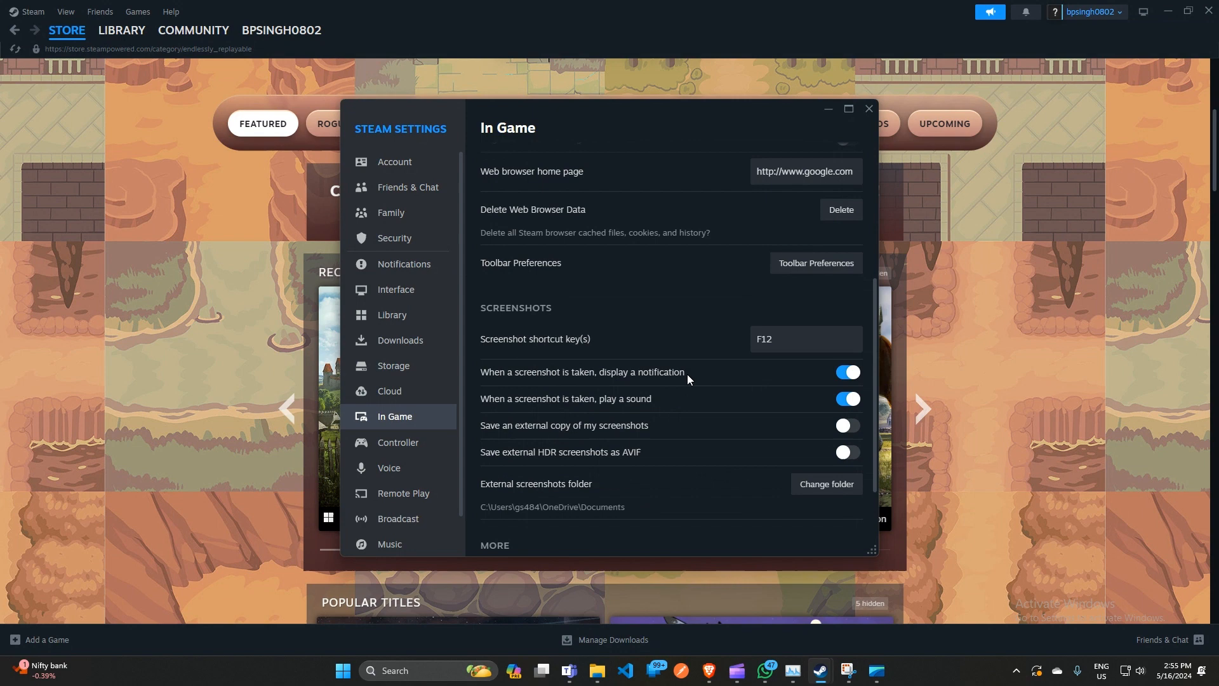
pyautogui.scroll(3)
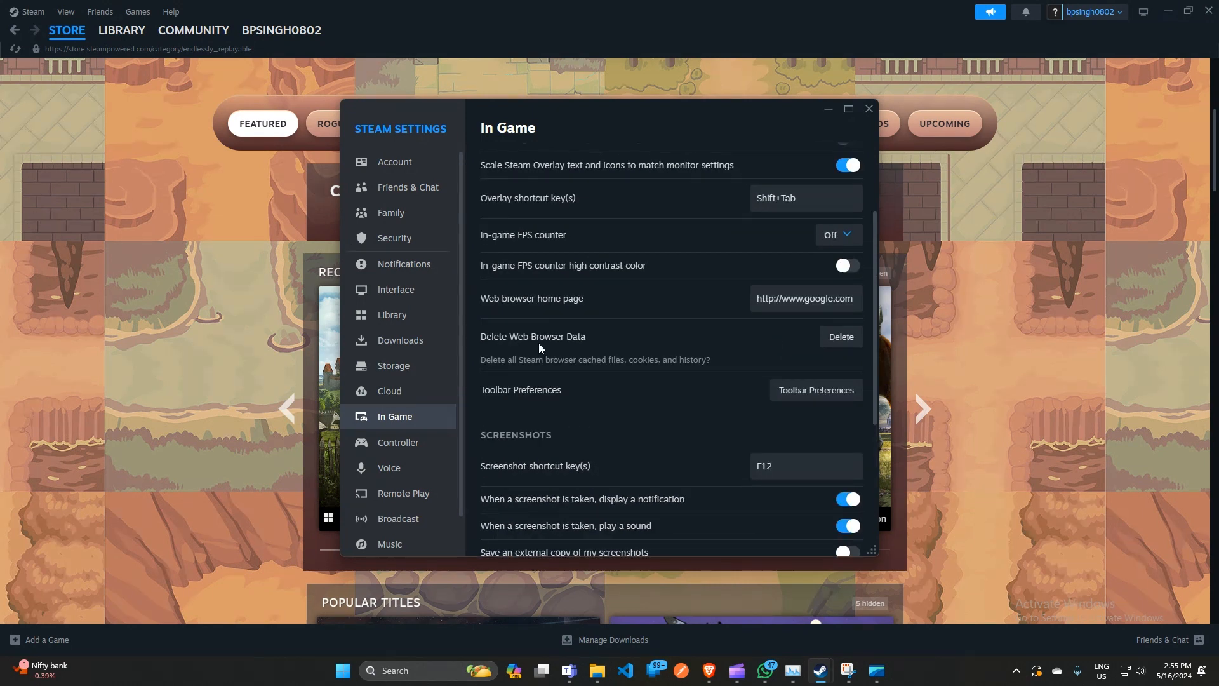
pyautogui.moveTo(797, 340)
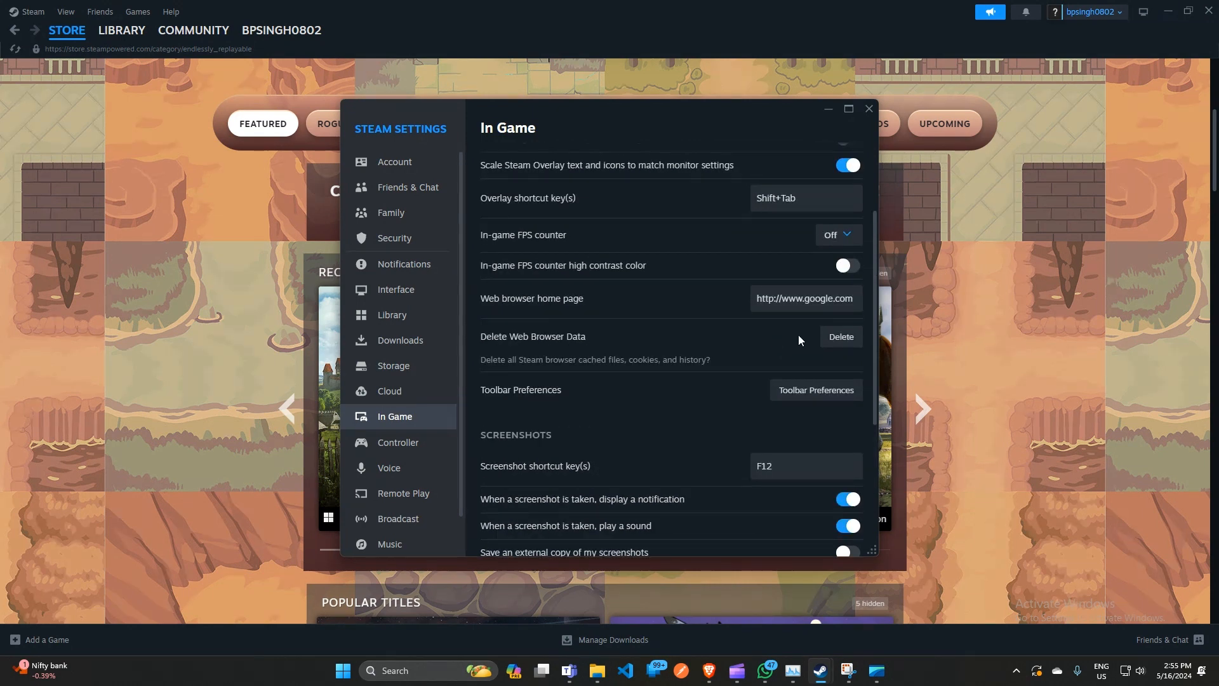
pyautogui.moveTo(840, 342)
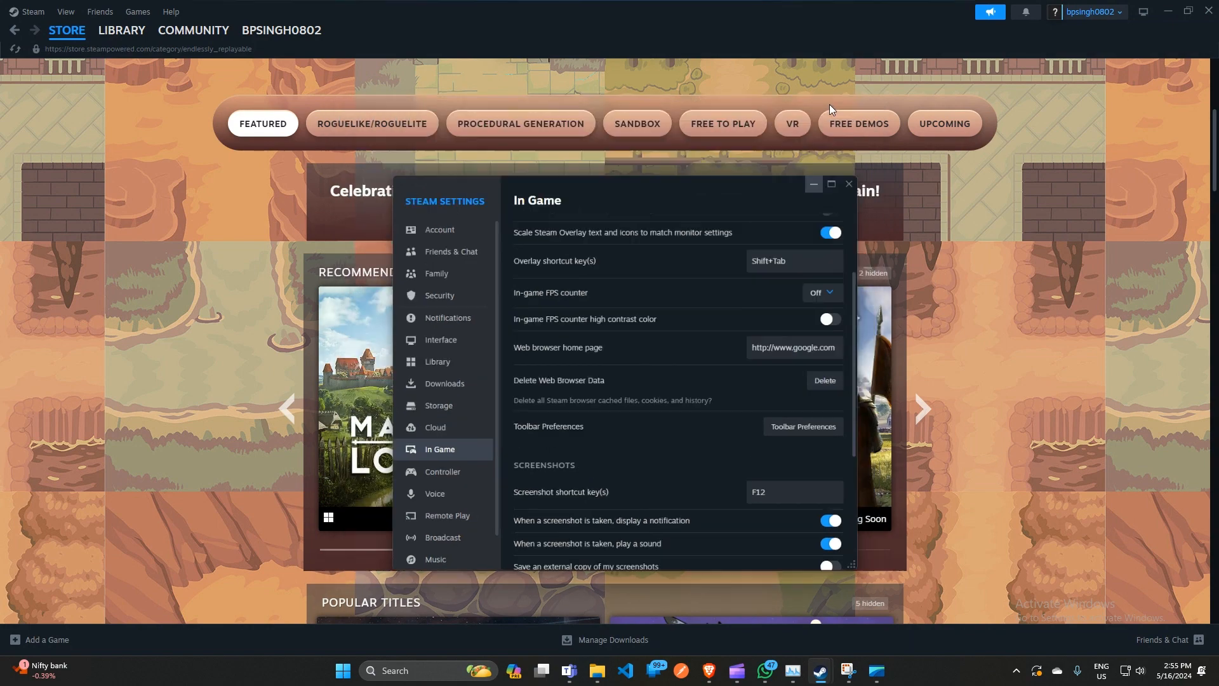
pyautogui.click(848, 184)
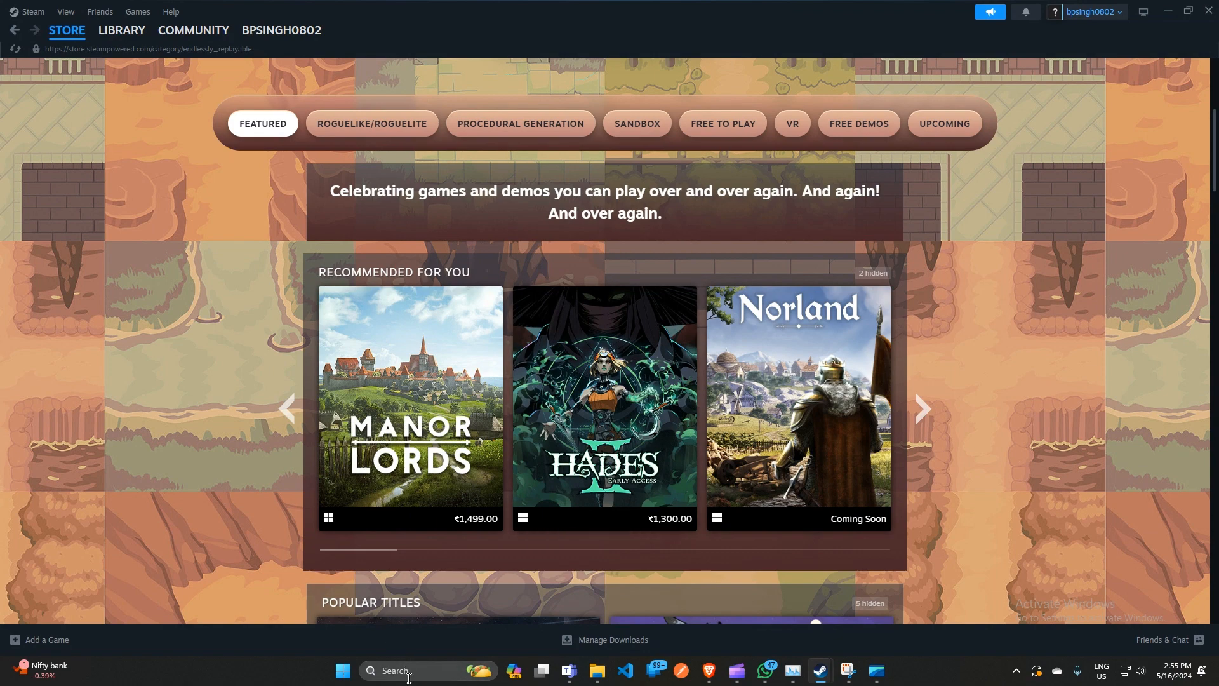
# Search Windows for 'unis' to reach the Installed apps list in Settings.
pyautogui.click(342, 670)
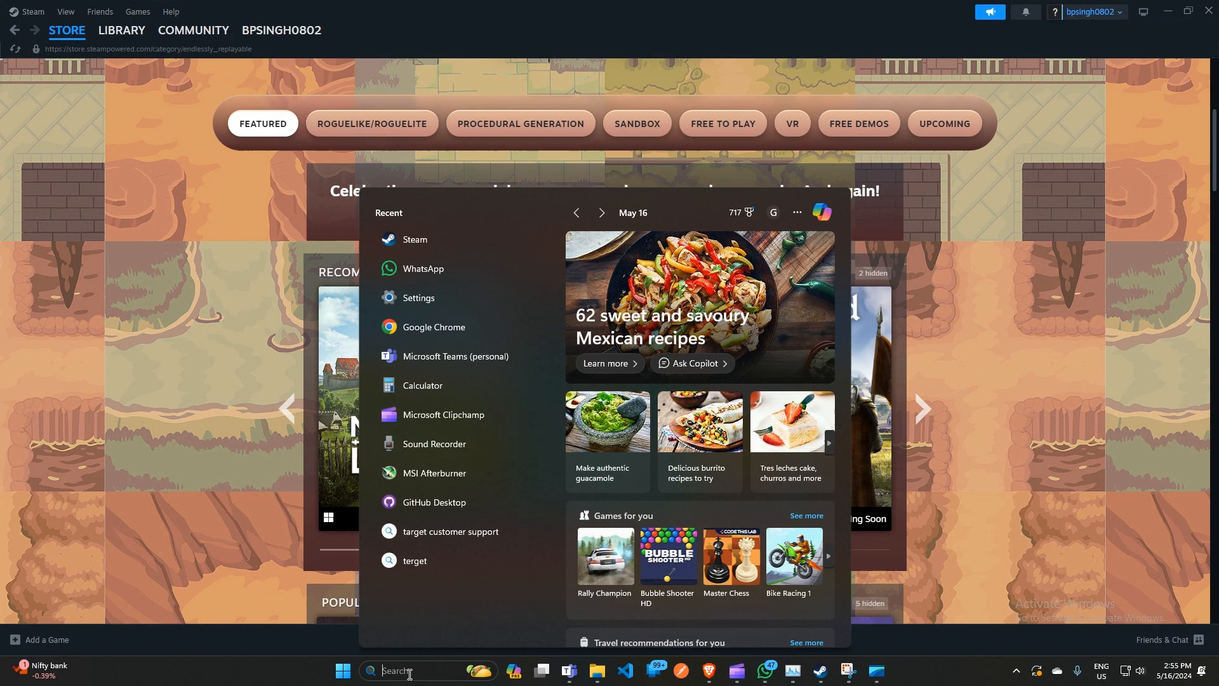
pyautogui.write('unis')
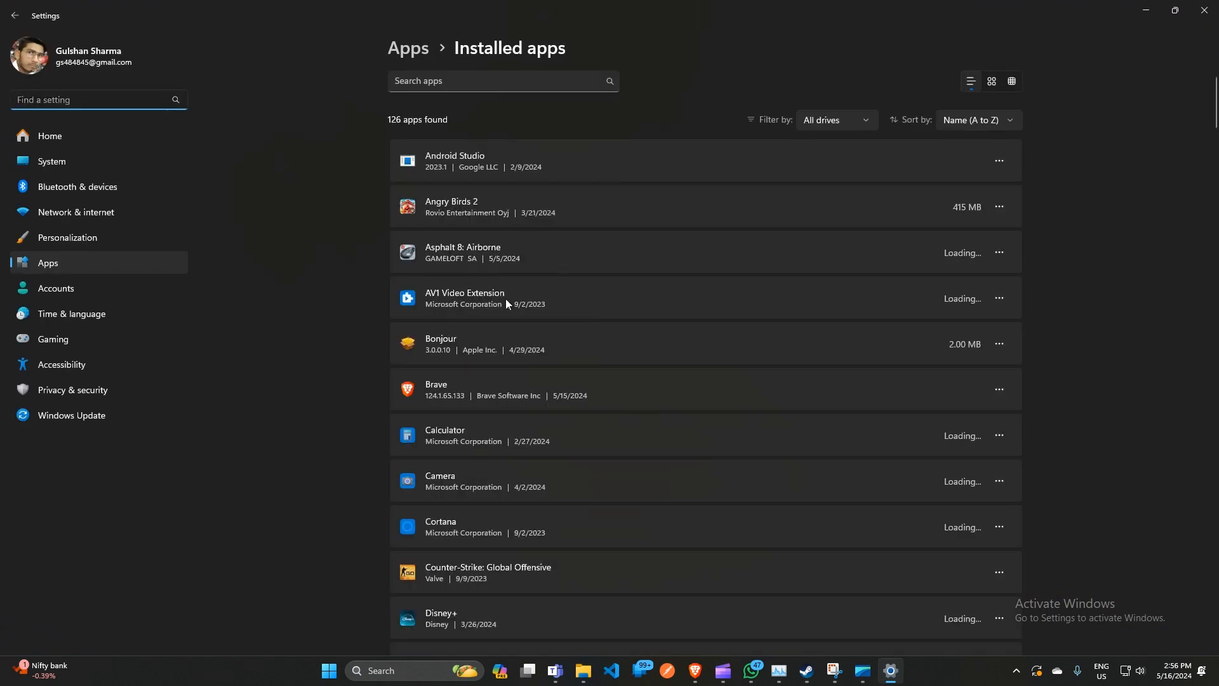
# Narrow the Installed apps list to 17 entries by searching 's'.
pyautogui.scroll(-3)
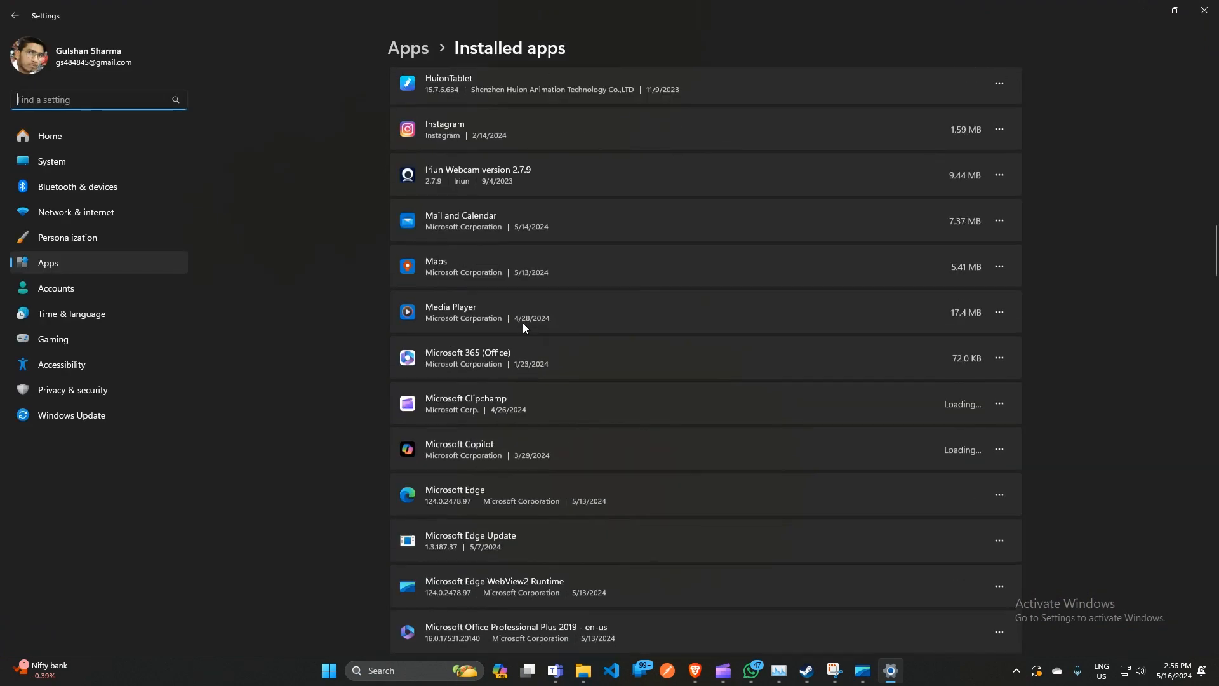
pyautogui.scroll(-3)
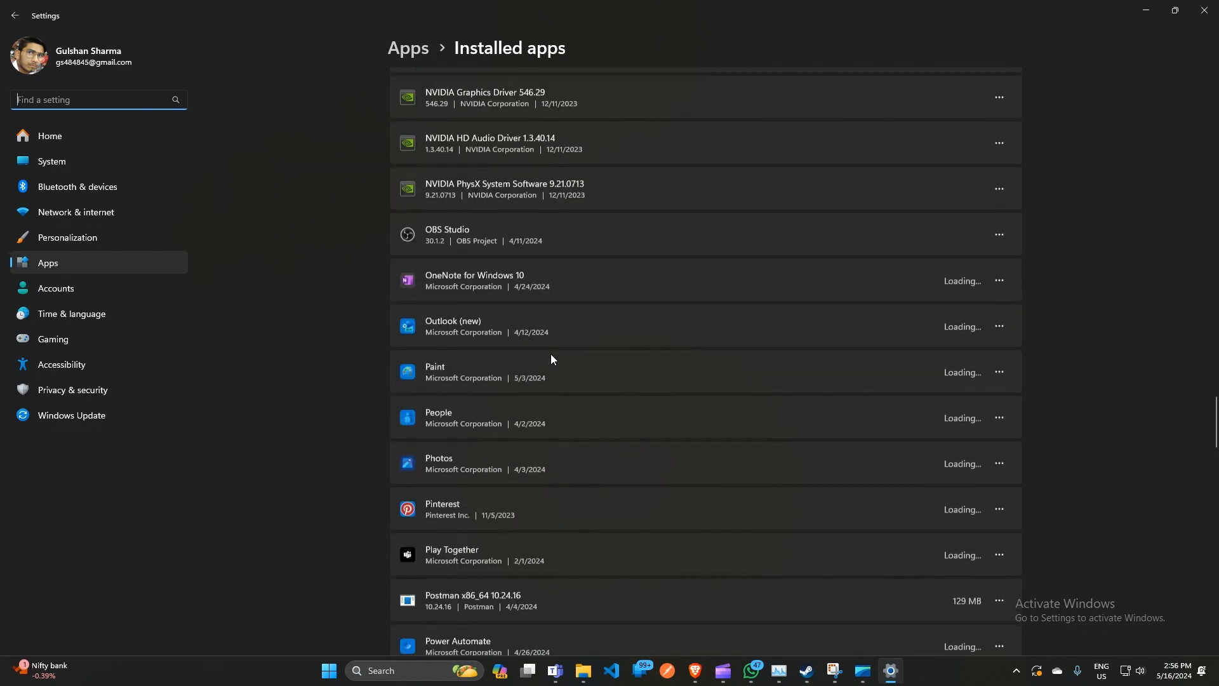
pyautogui.scroll(-3)
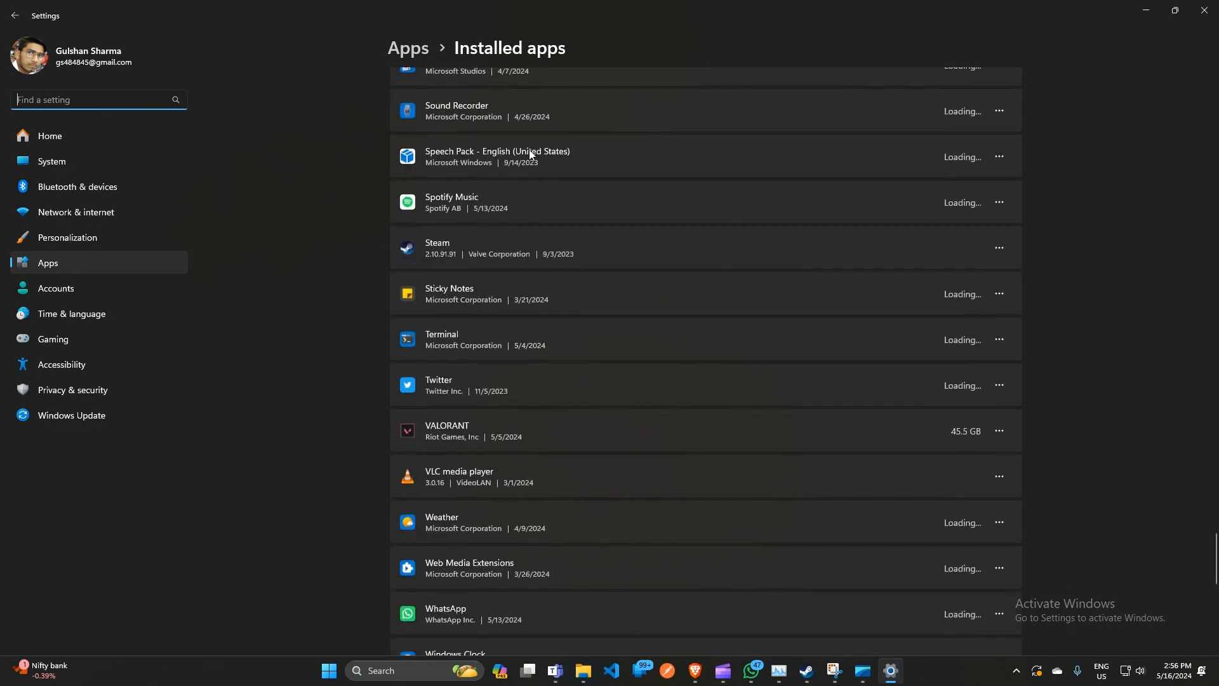
pyautogui.scroll(3)
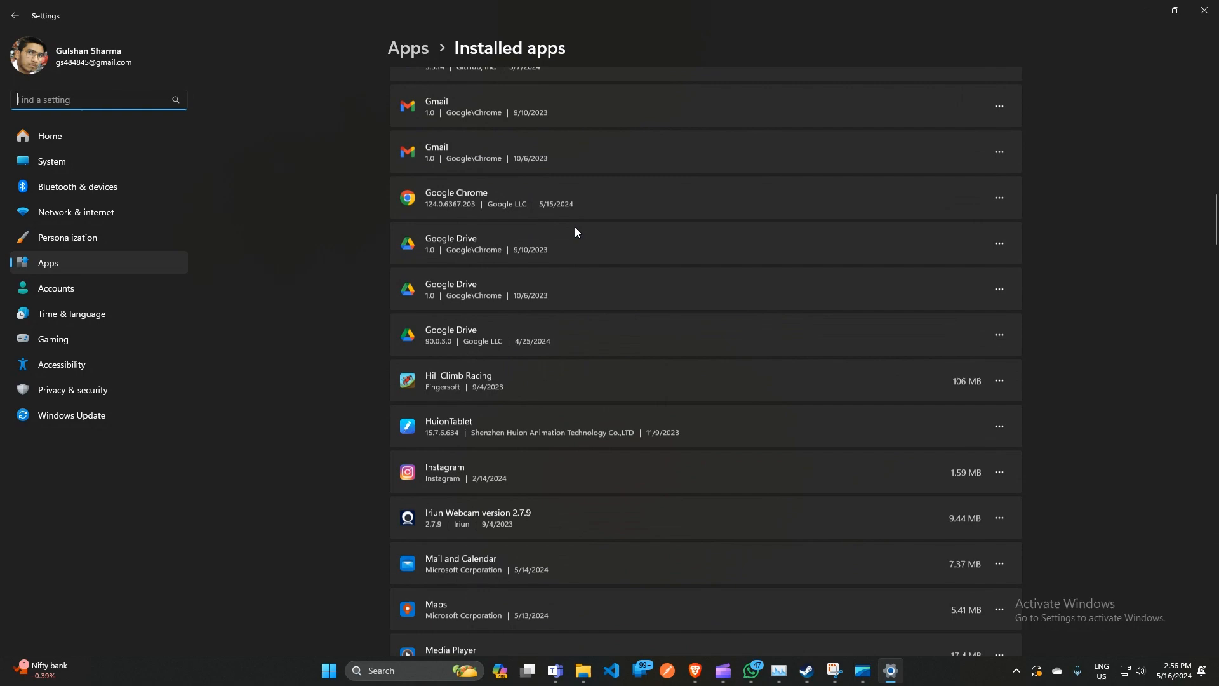
pyautogui.write('s')
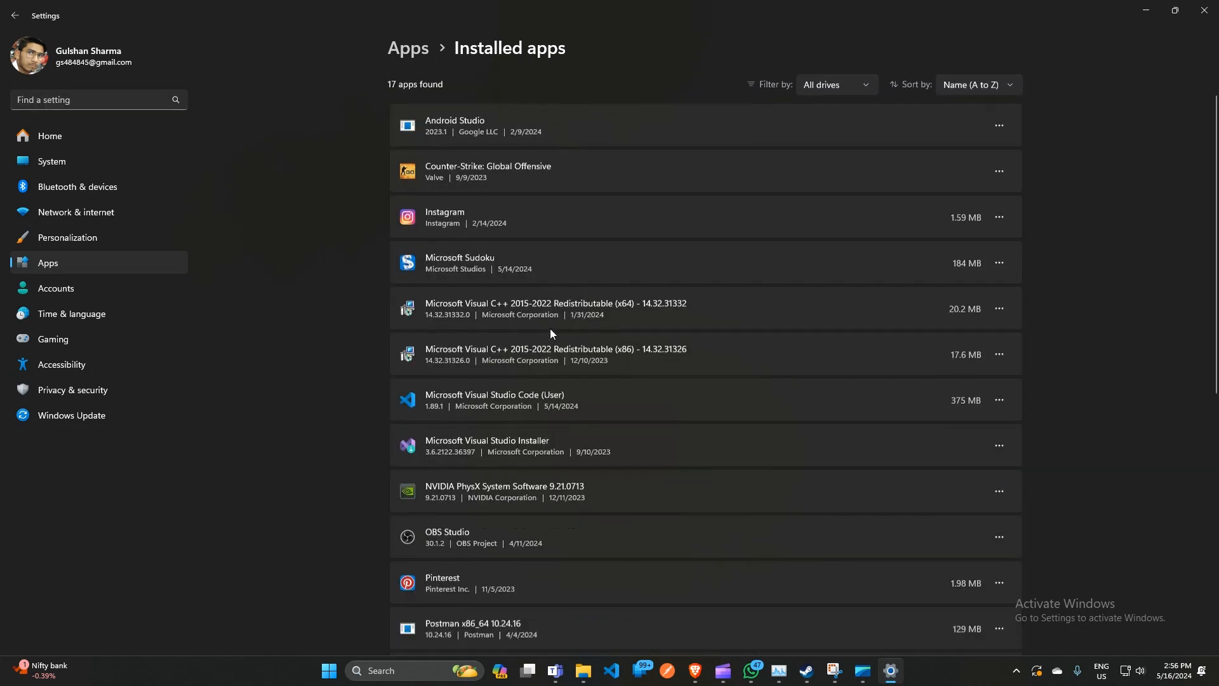
pyautogui.scroll(-3)
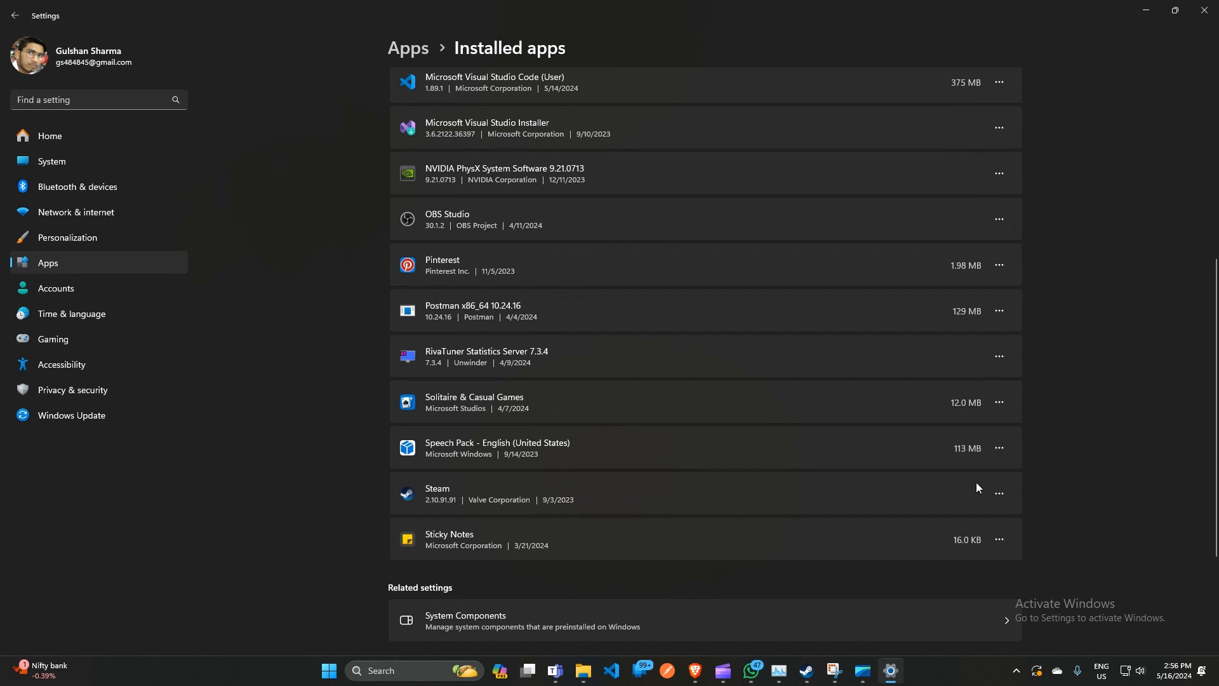
# Reveal Steam's Uninstall option from its three-dot menu.
pyautogui.click(1000, 494)
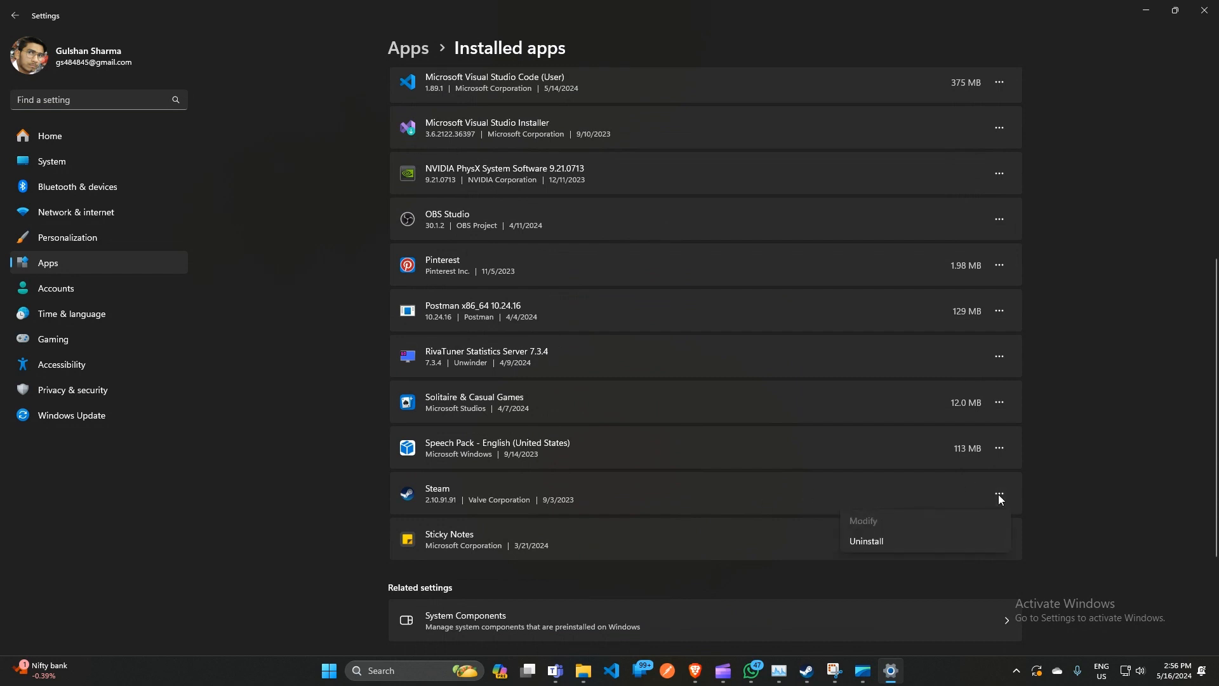
pyautogui.click(1045, 520)
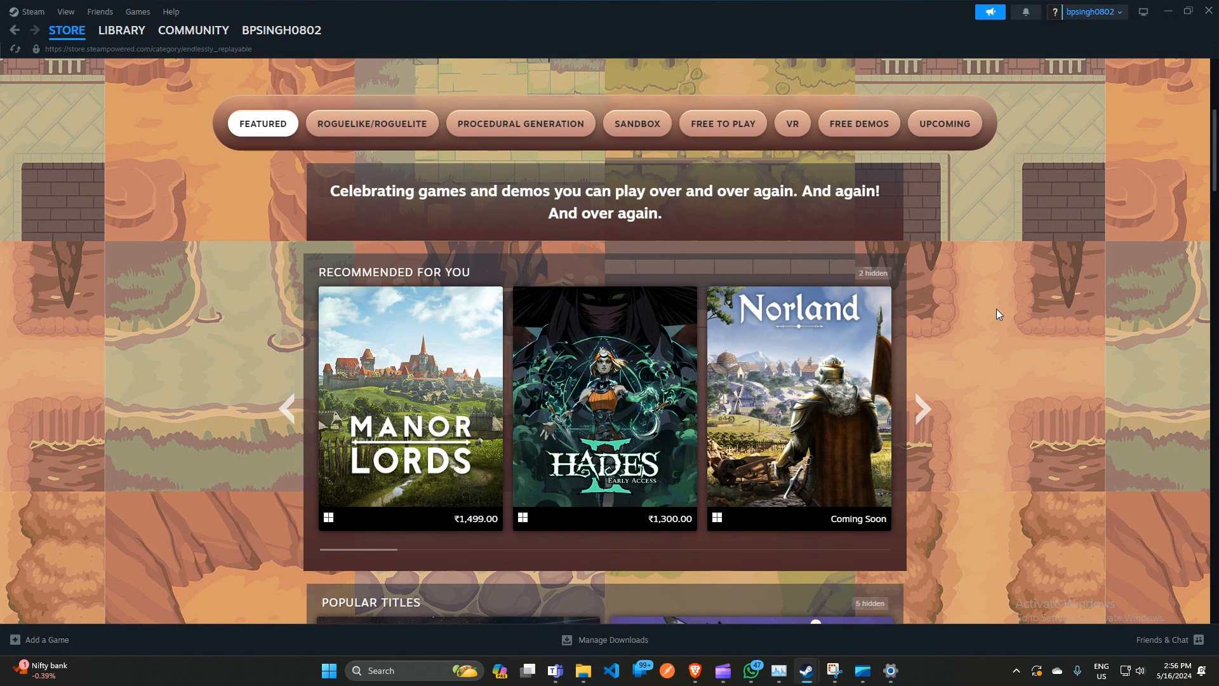
pyautogui.moveTo(924, 405)
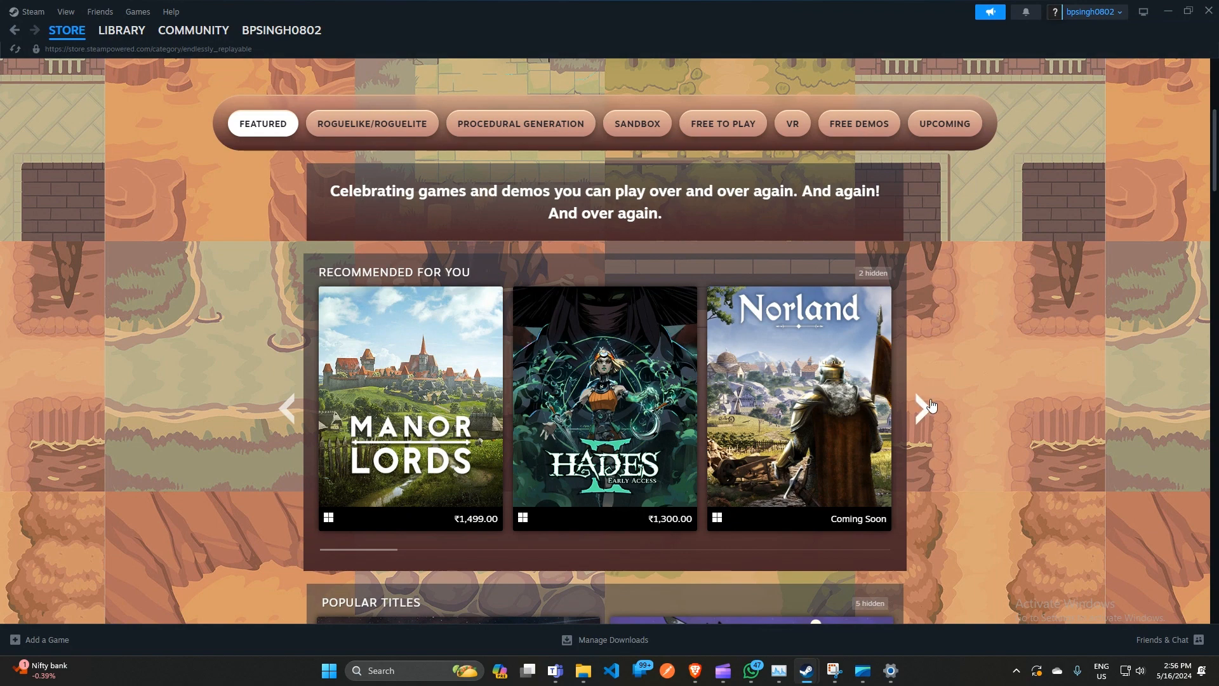
pyautogui.moveTo(922, 408)
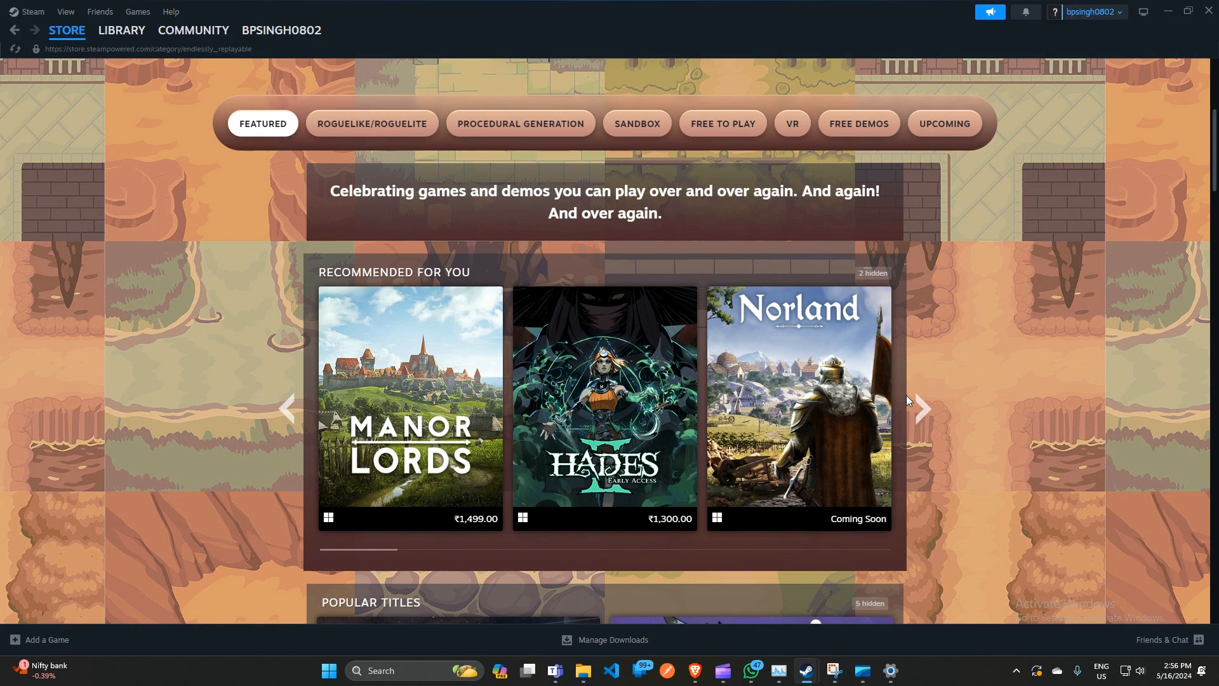
pyautogui.moveTo(921, 414)
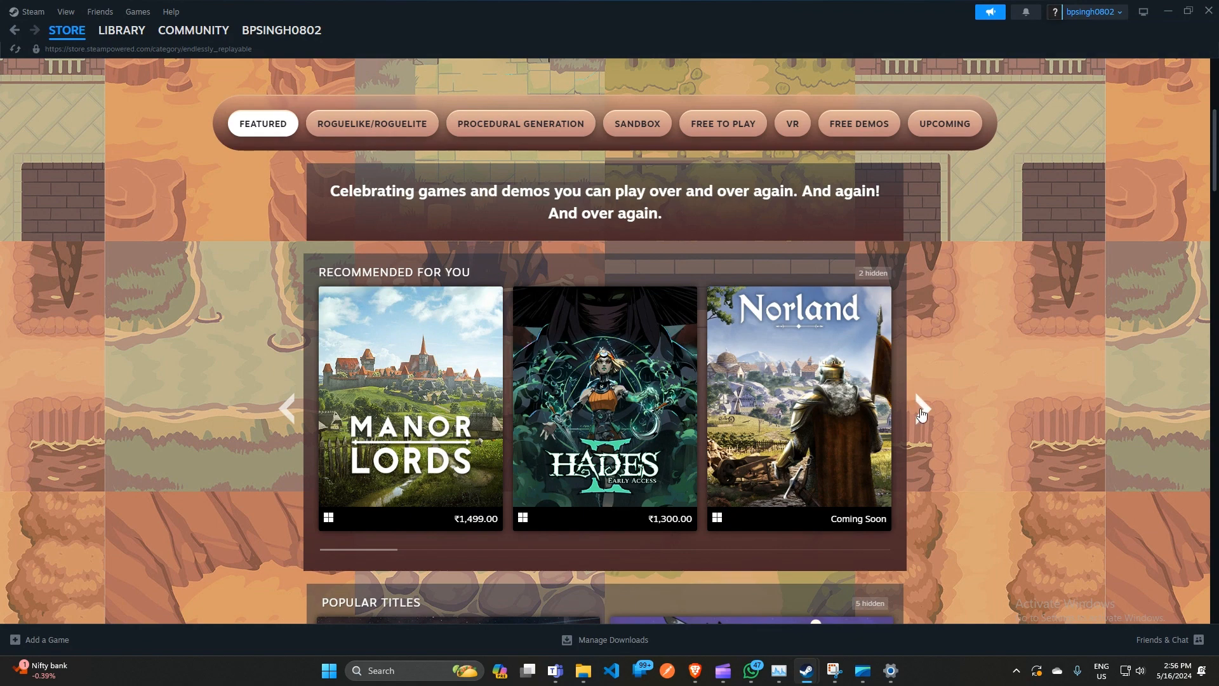